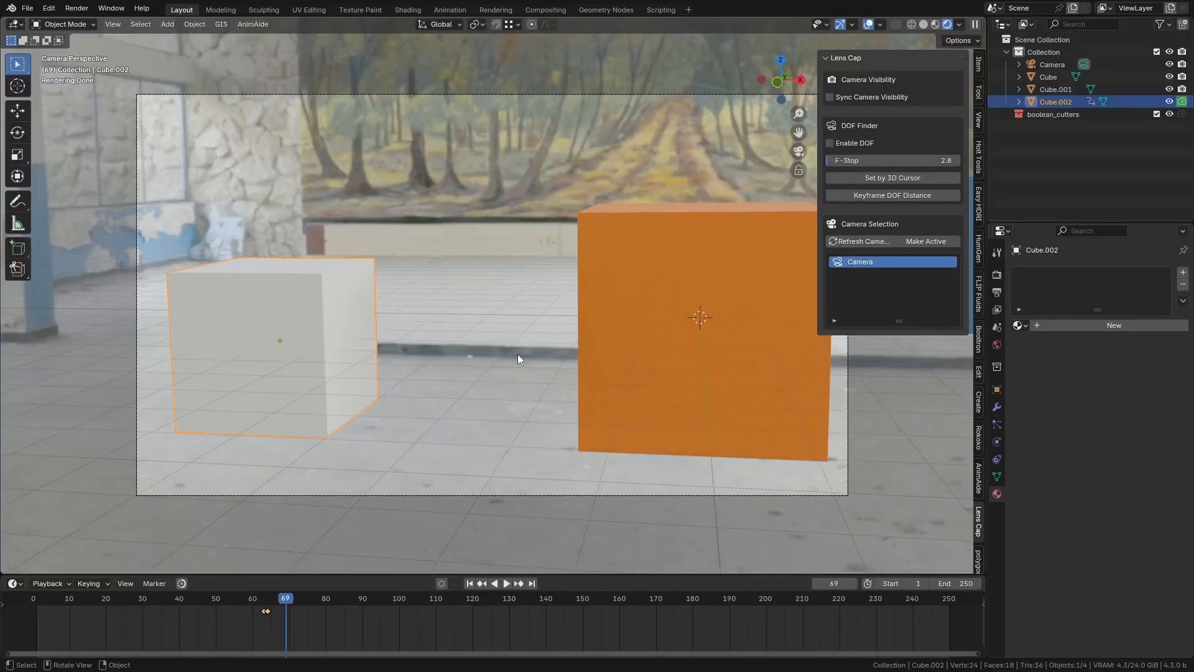
mouse_move(768, 161)
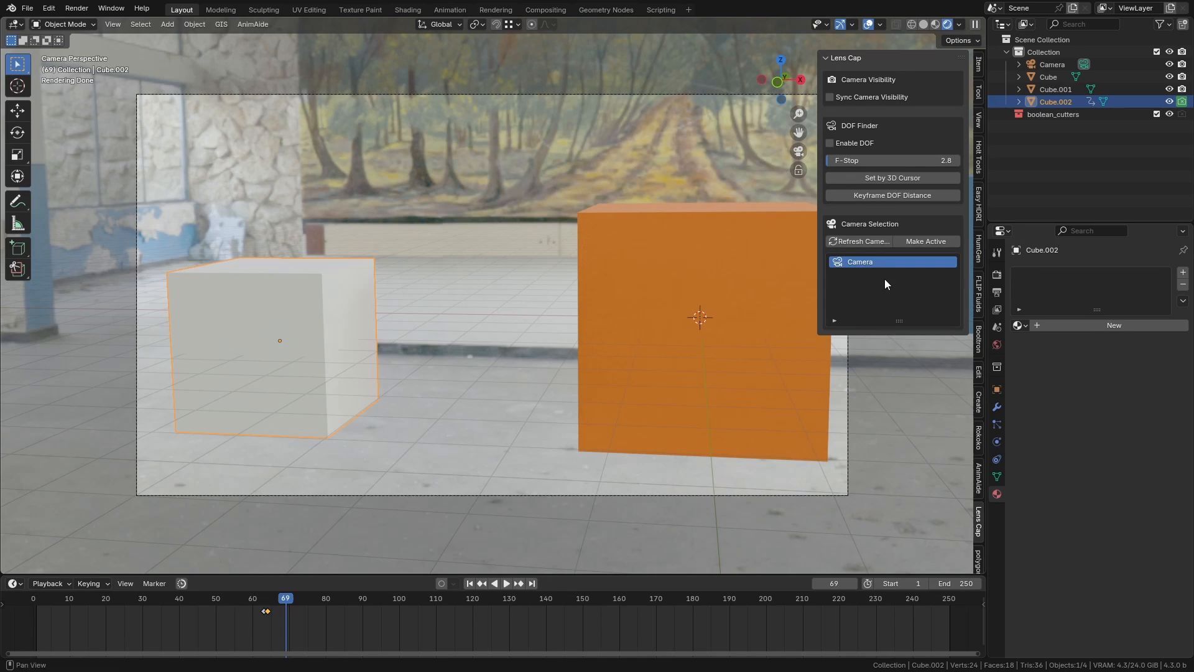
mouse_move(890, 273)
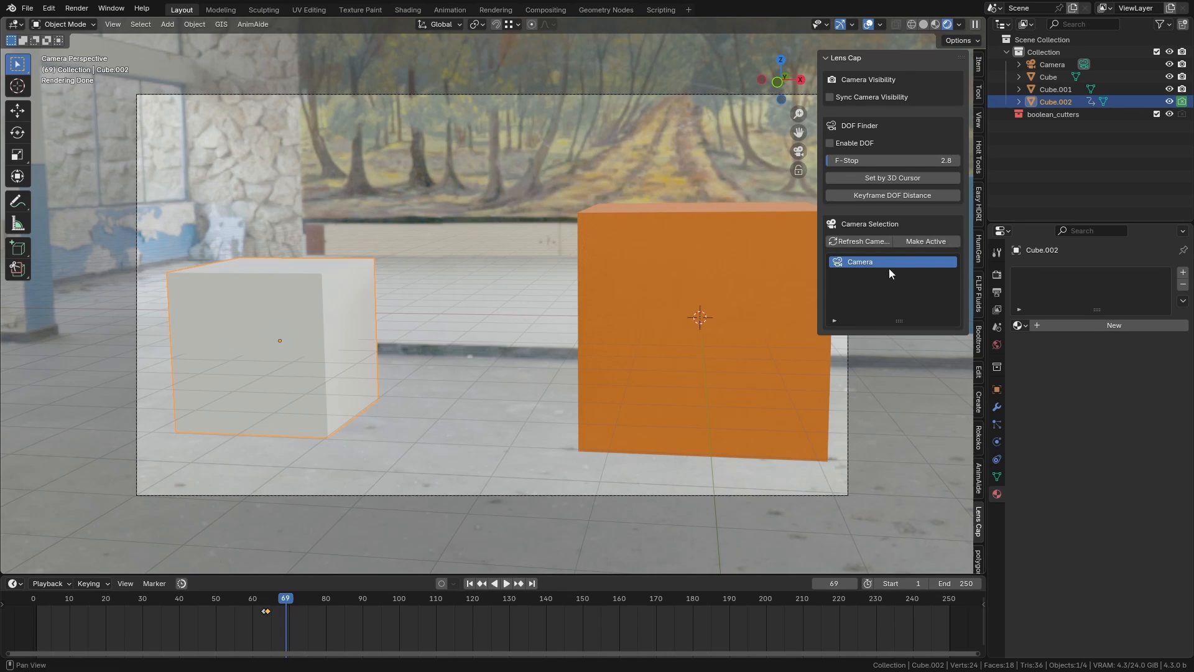
mouse_move(926, 241)
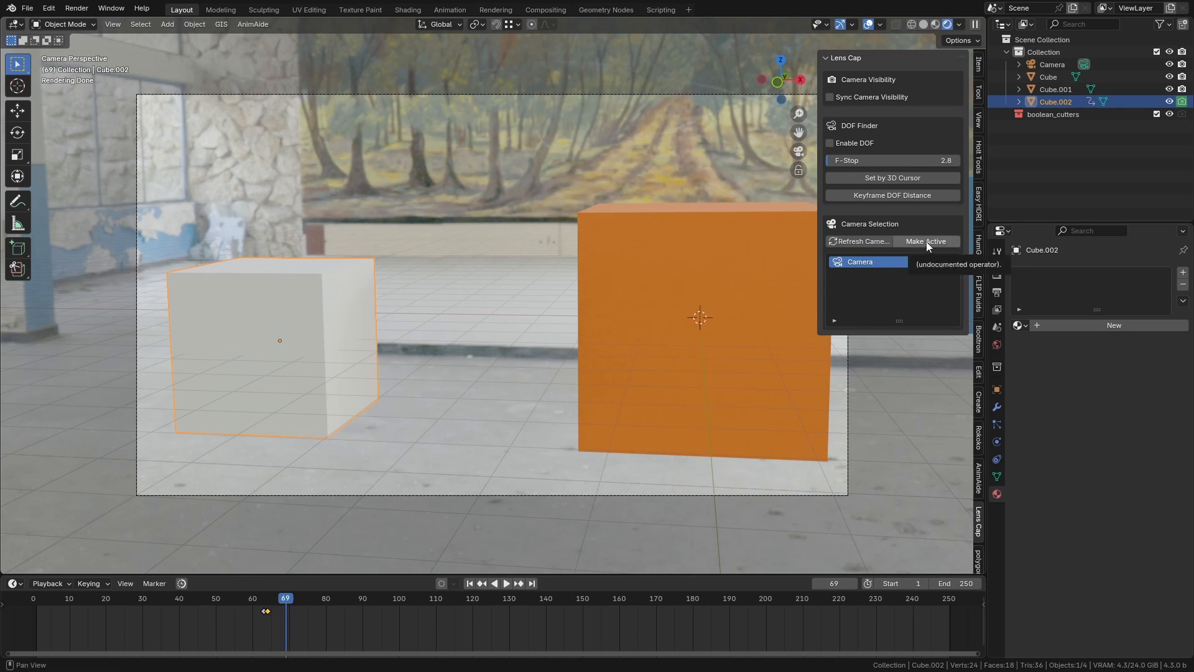
mouse_move(847, 122)
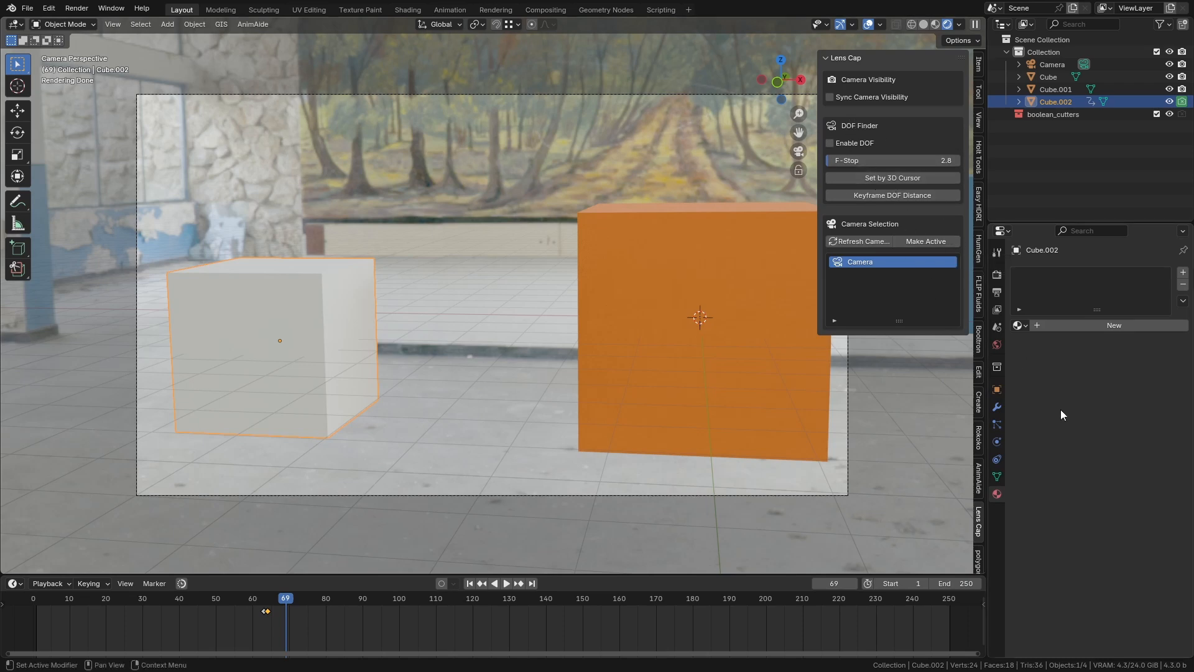
mouse_move(892, 177)
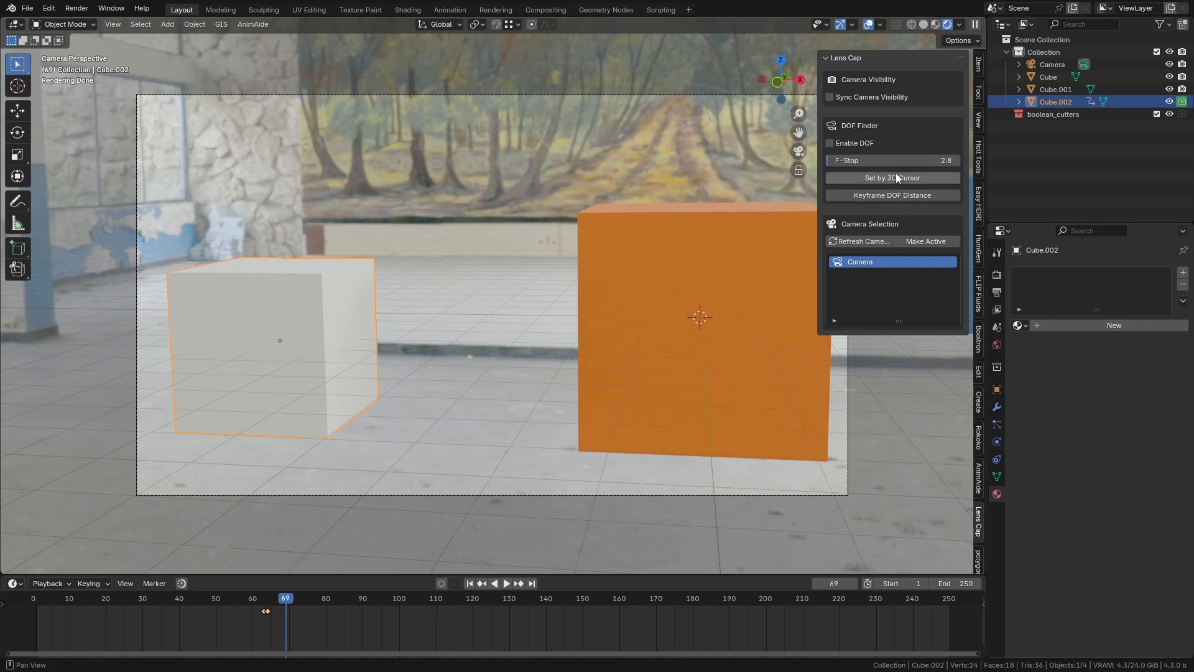
mouse_move(865, 100)
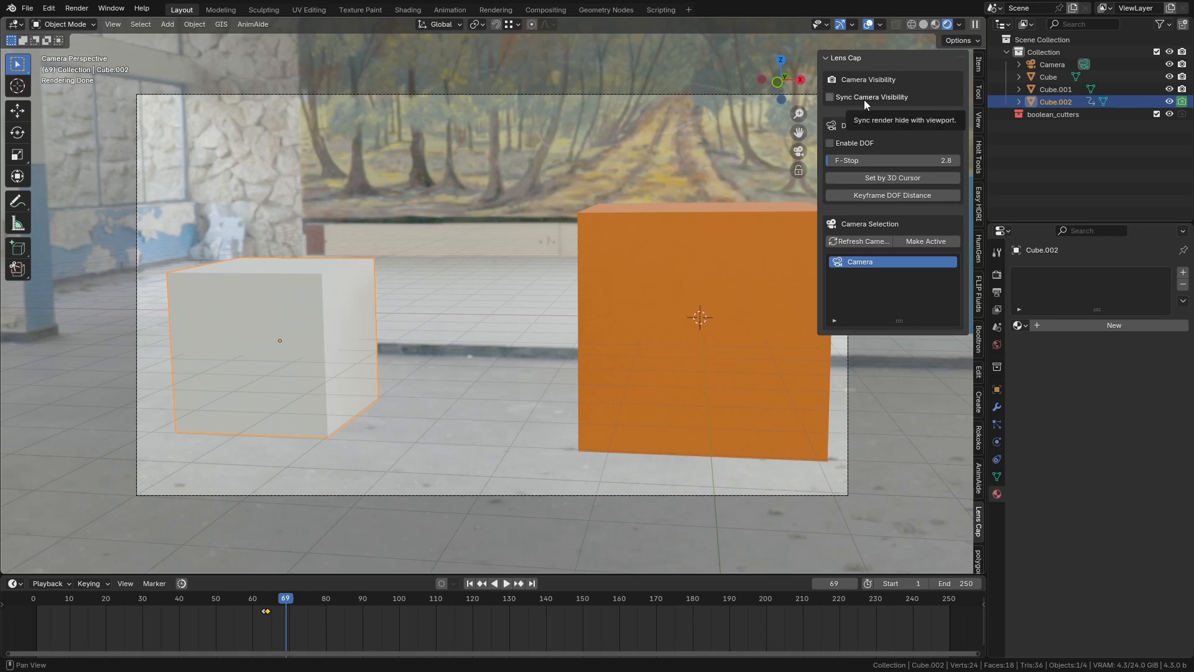
mouse_move(290, 267)
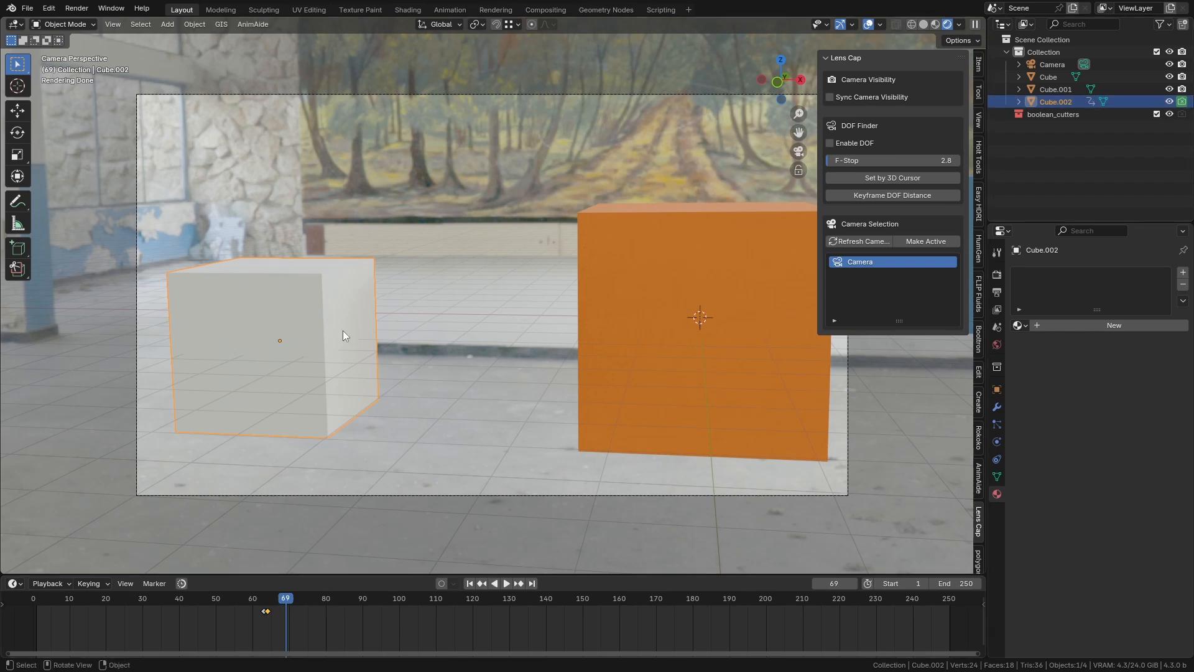
mouse_move(581, 308)
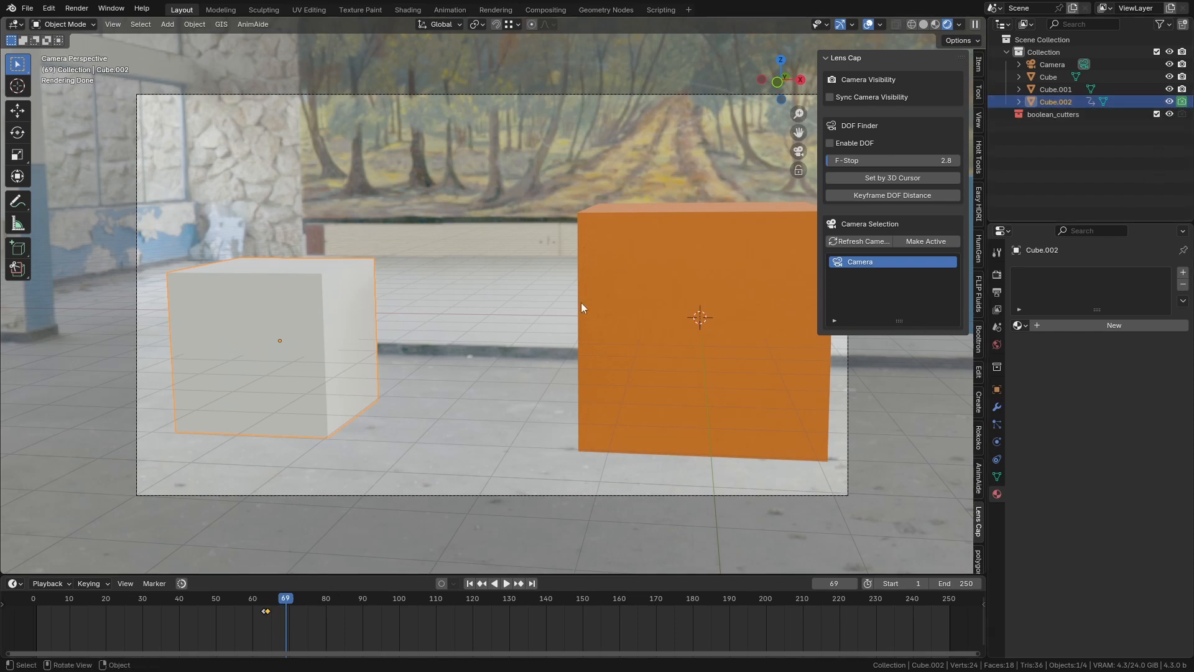
Step: Enable Sync Camera Visibility, delete Cube.002, and select the Camera to show its lens settings
key("F12")
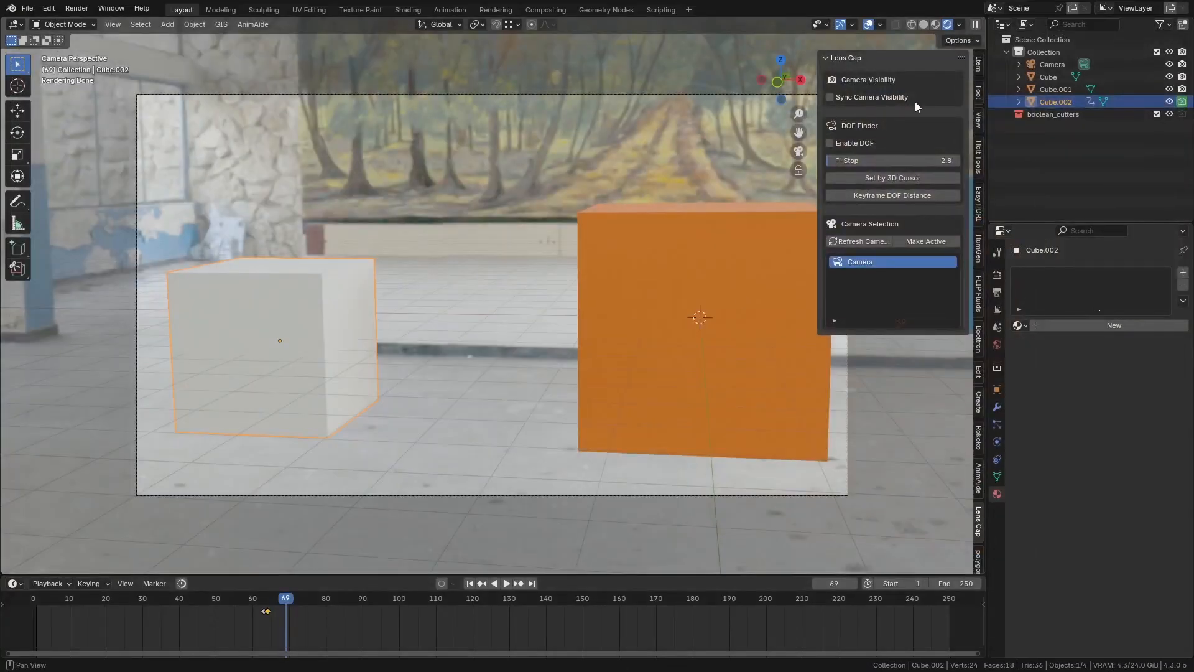
left_click(829, 97)
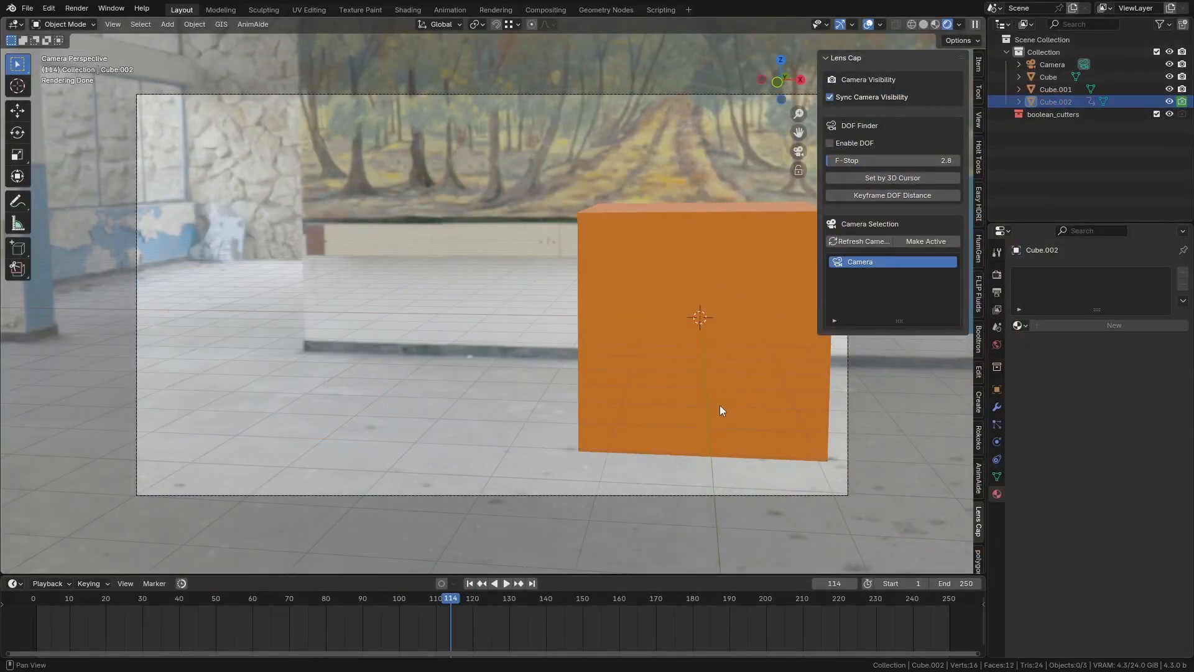
left_click(161, 598)
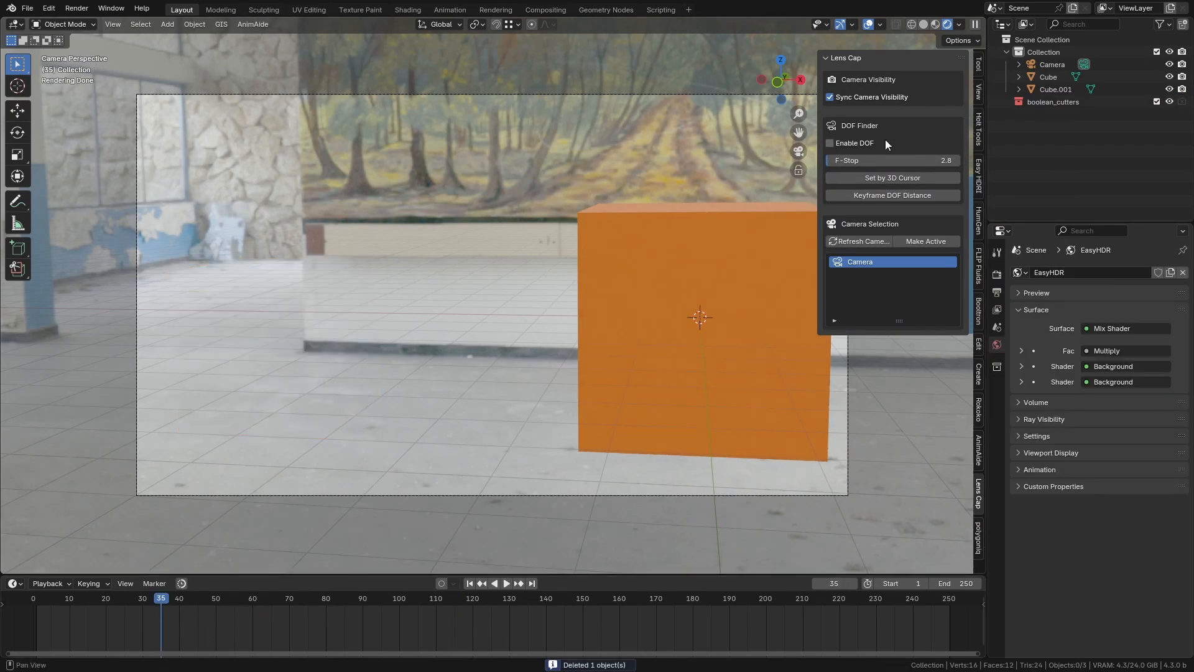
mouse_move(628, 498)
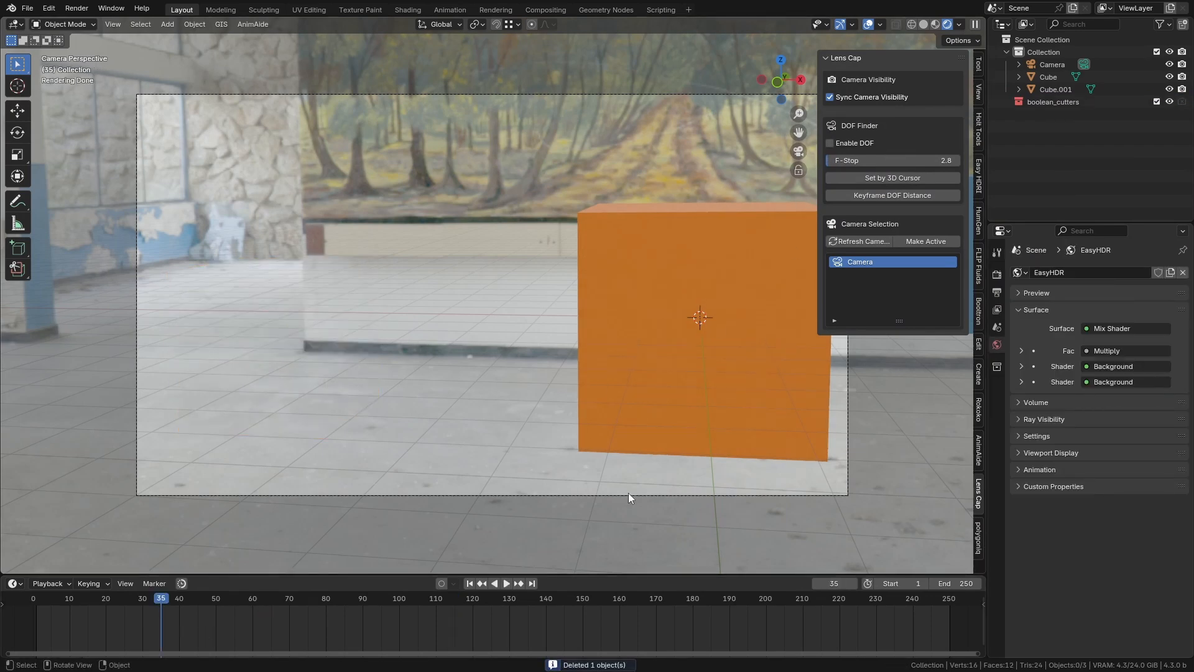
left_click(1052, 64)
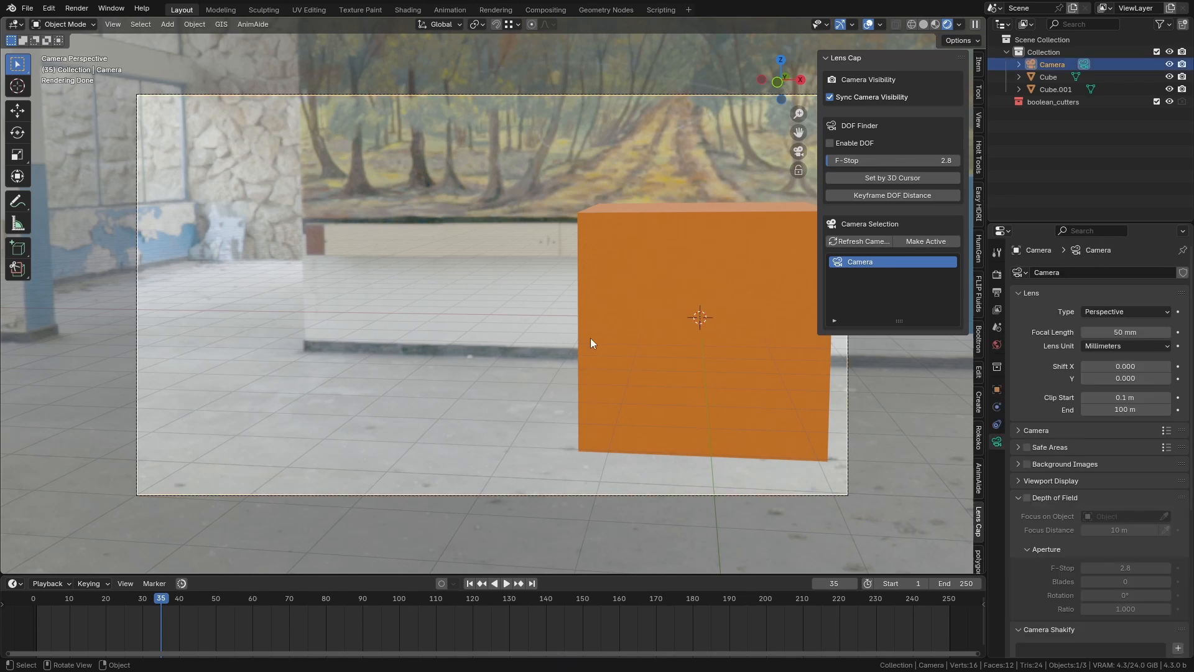
Step: Enable Depth of Field on the camera with an aperture F-Stop of 0.1
scroll("down", 3)
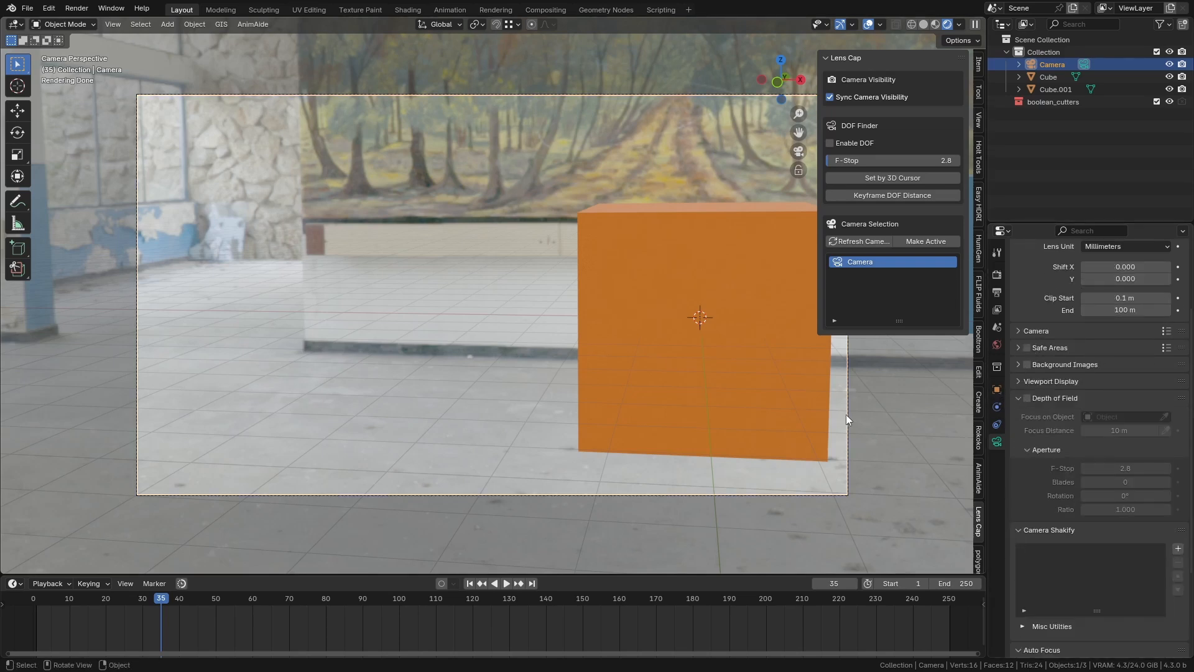
mouse_move(1028, 406)
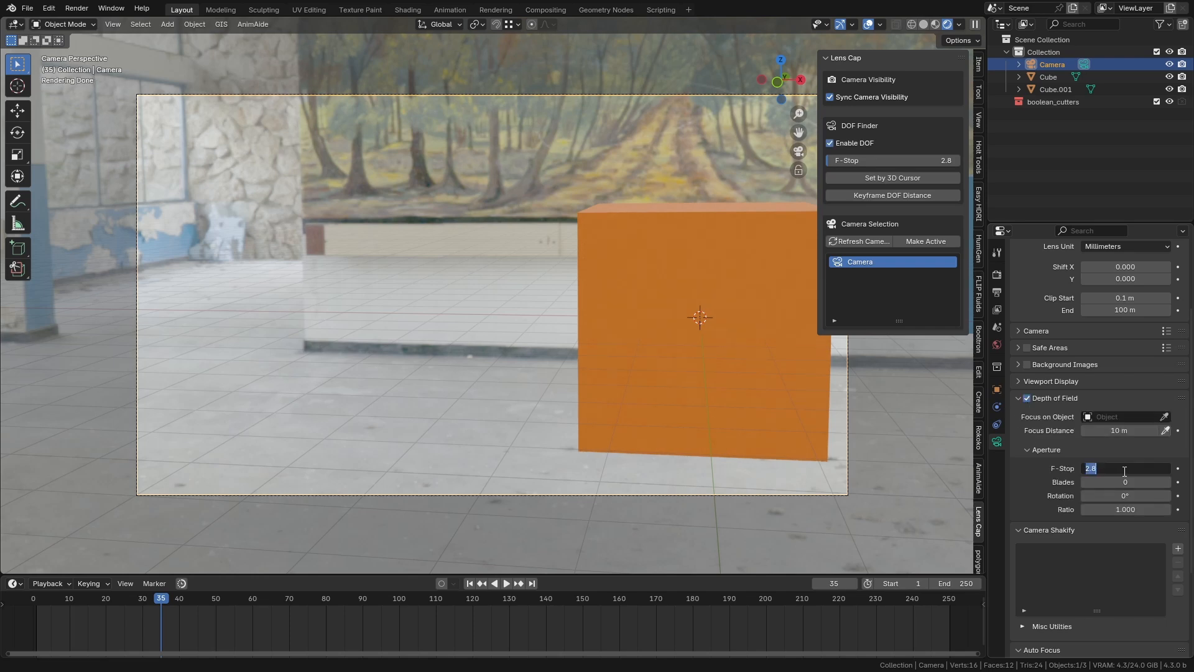
type("0.1")
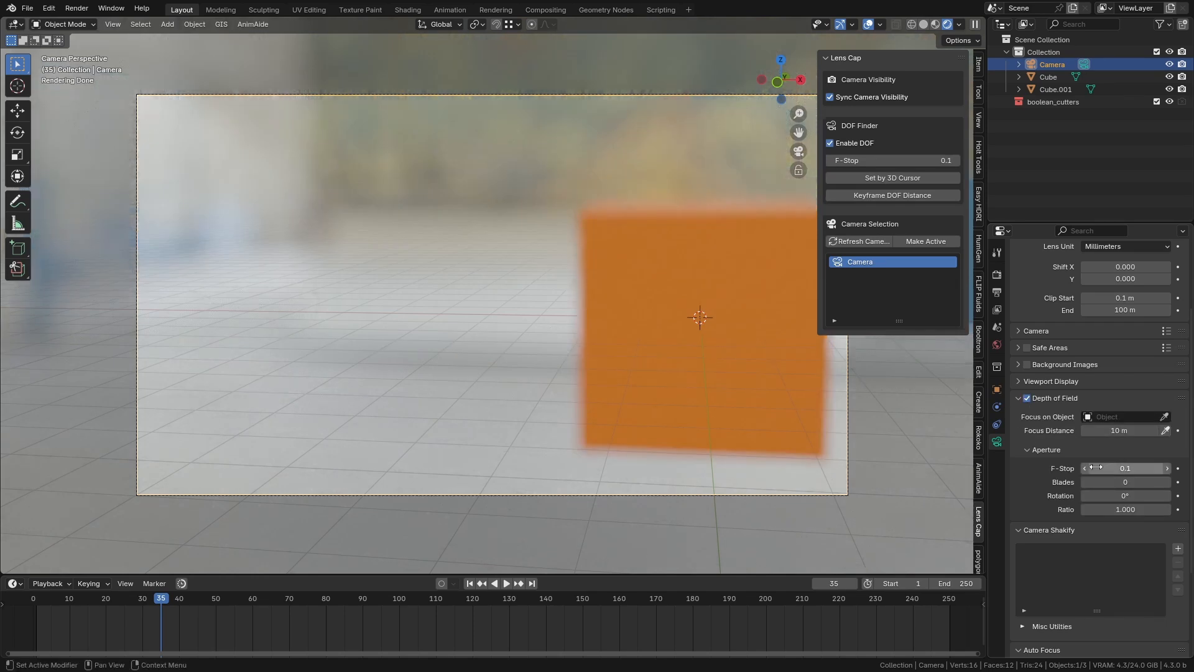
scroll("down", 3)
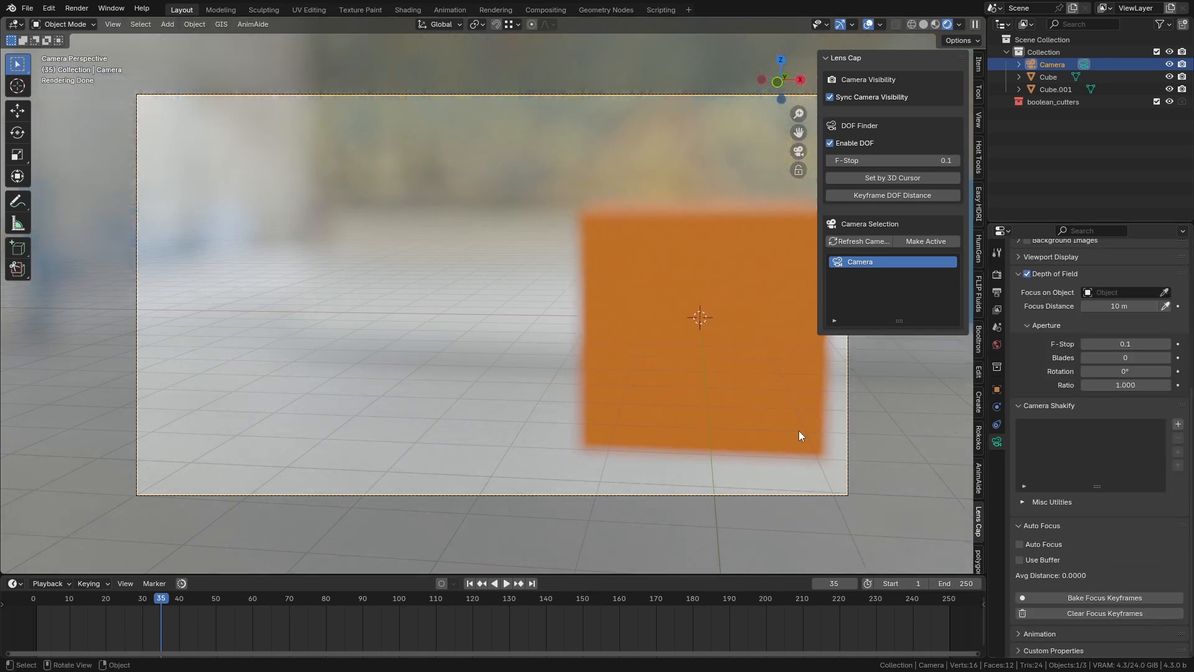
Step: Turn on Auto Focus in the Lens Cap panel so focus distance tracks the camera view
left_click(1021, 543)
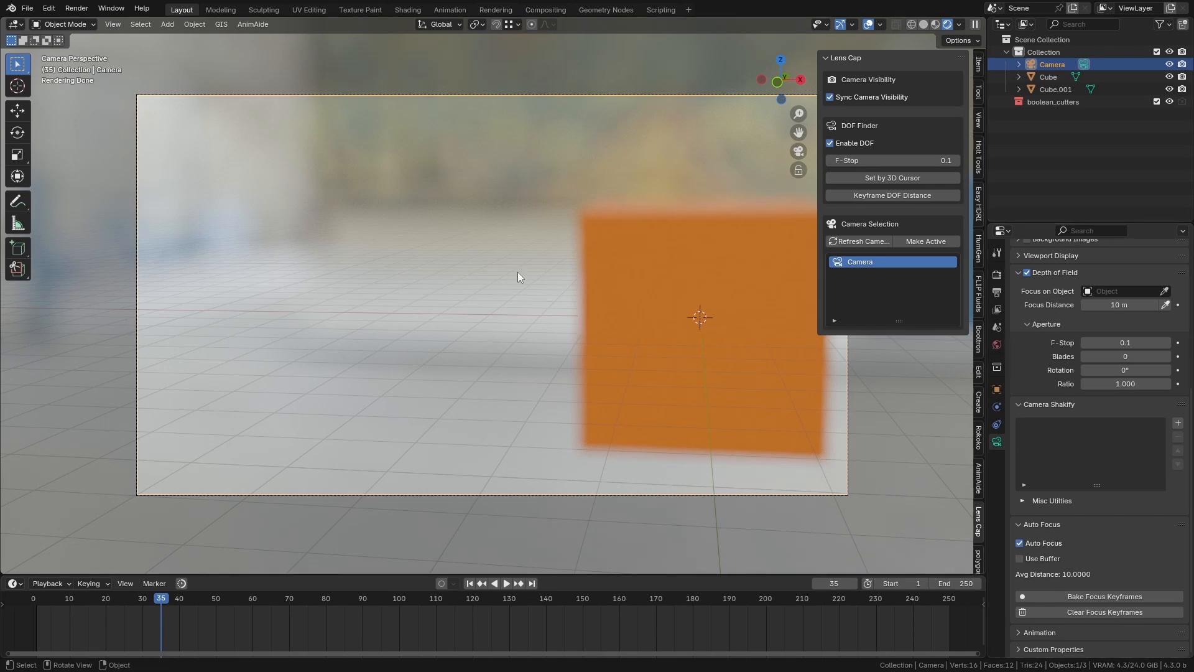
mouse_move(487, 288)
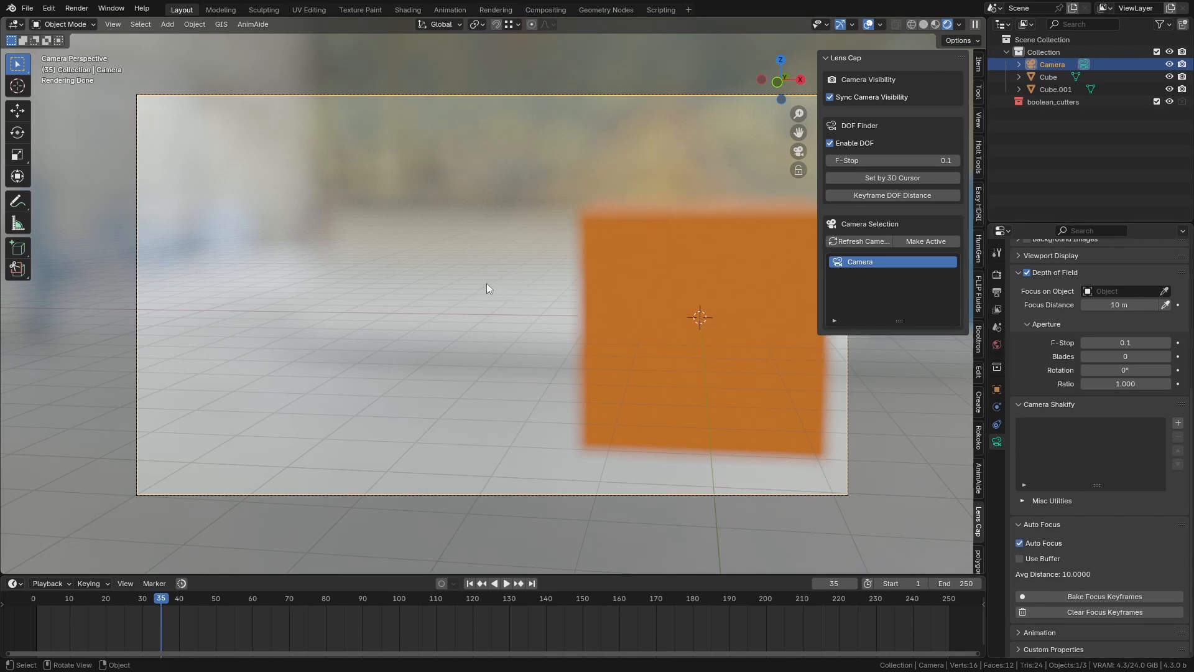
mouse_move(468, 282)
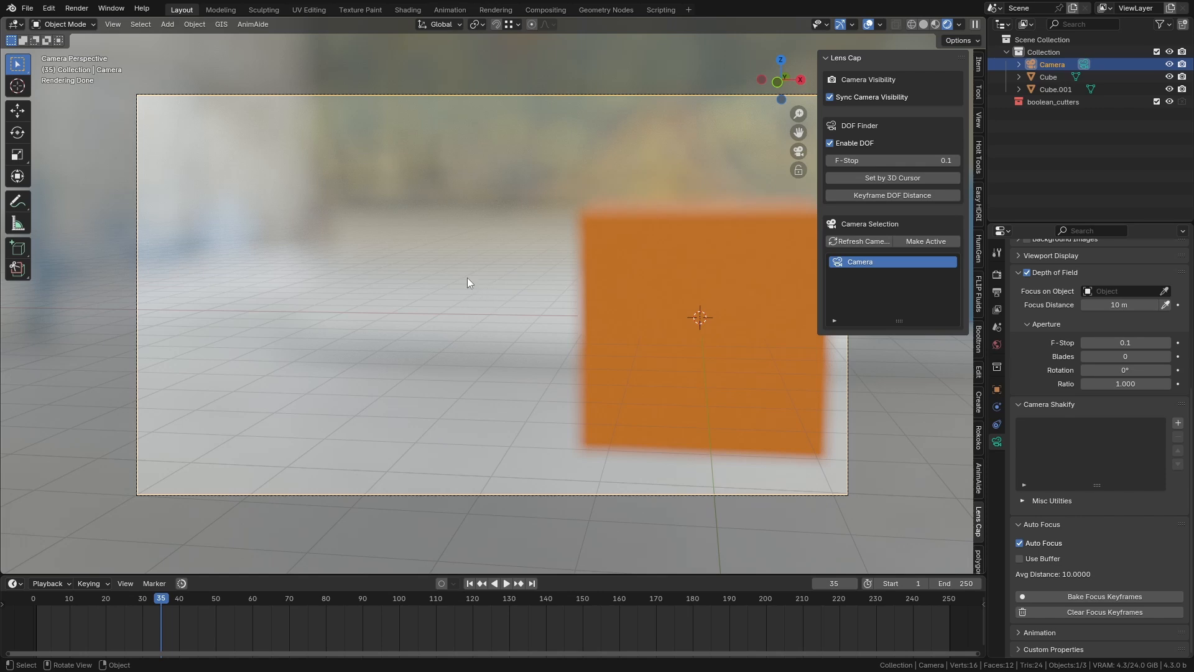
mouse_move(936, 604)
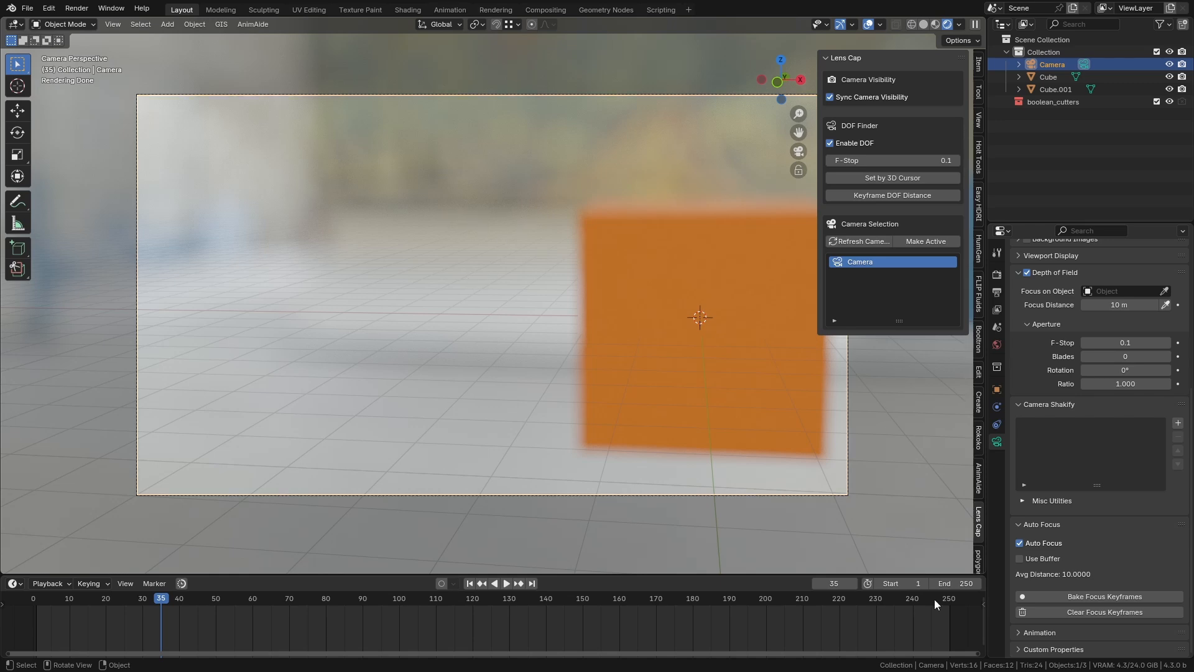
mouse_move(681, 381)
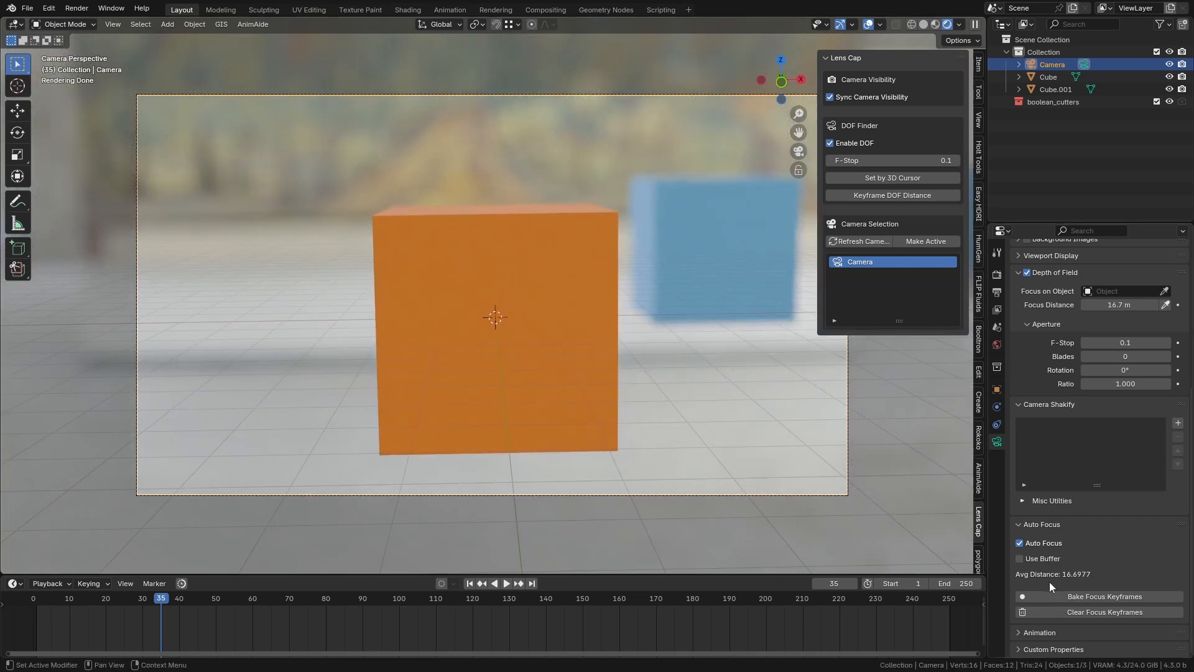
mouse_move(1075, 583)
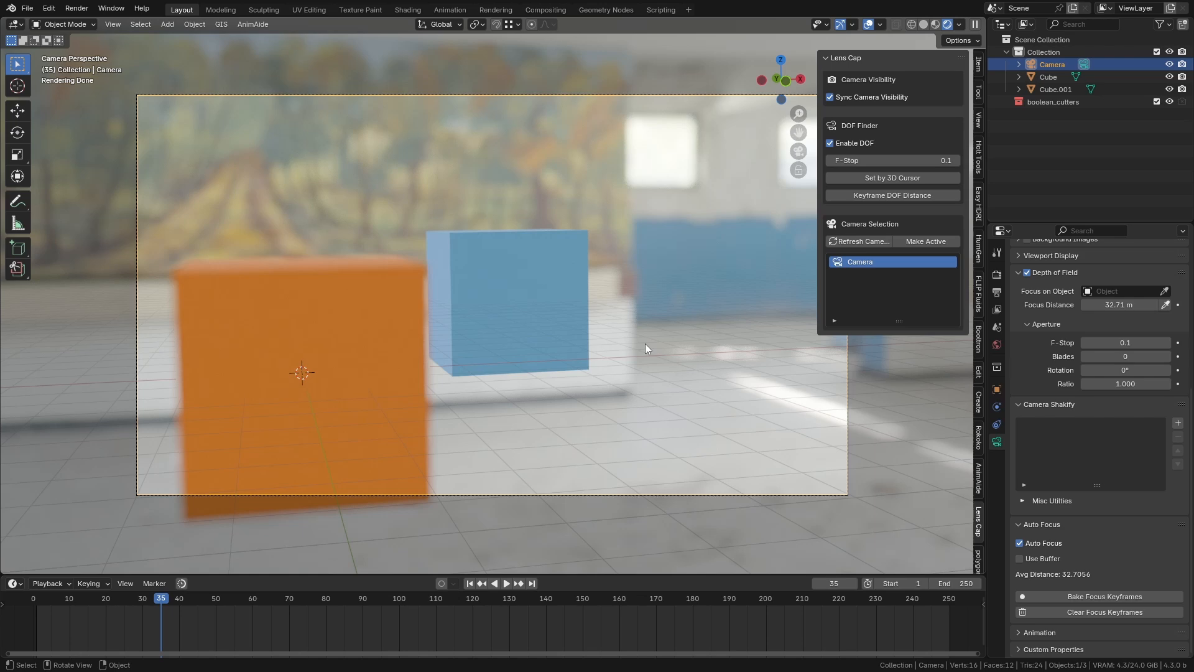
mouse_move(664, 373)
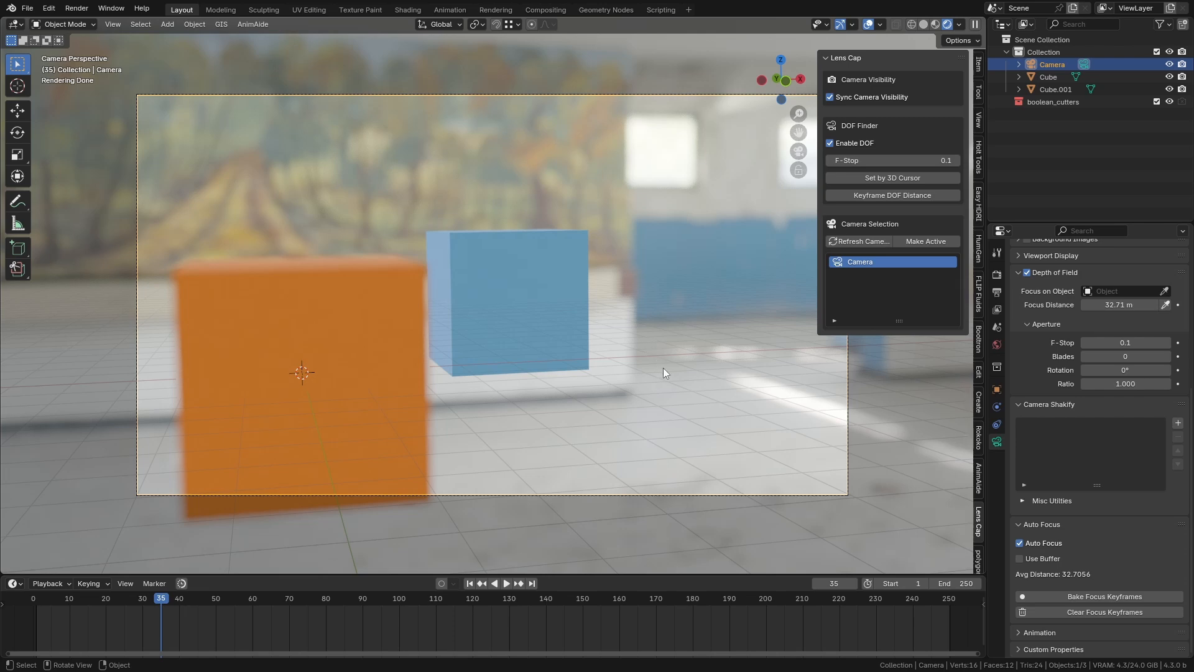
mouse_move(1055, 567)
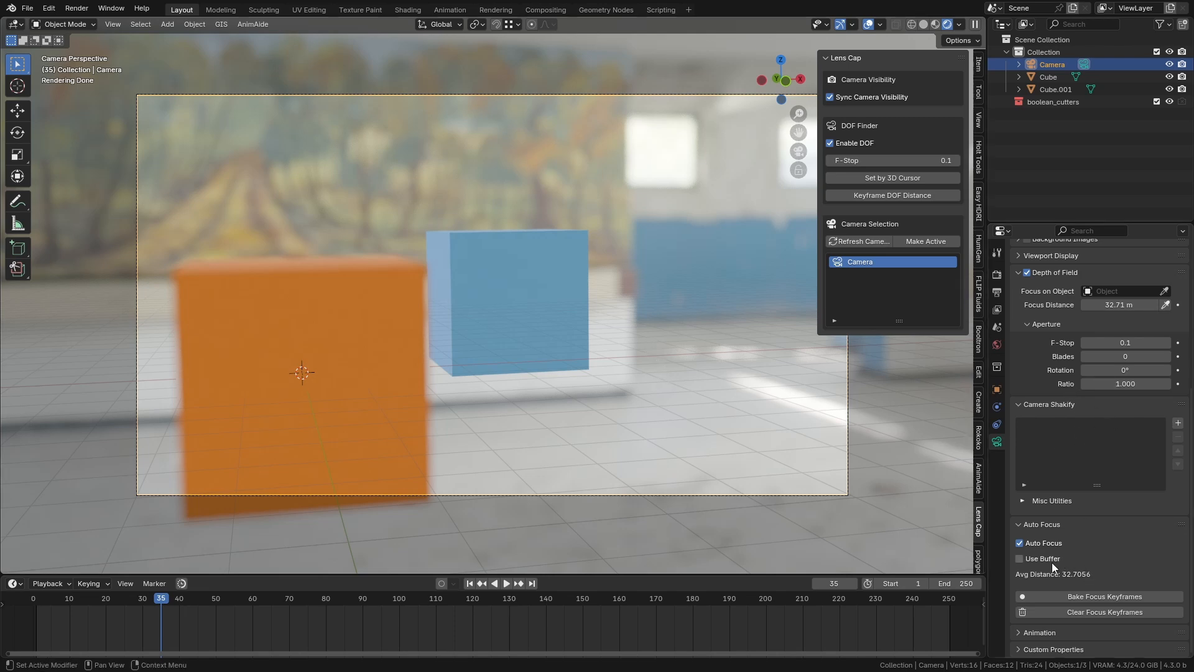
Step: Enable Use Buffer under Auto Focus to average focus distance over 5 frames
left_click(1021, 558)
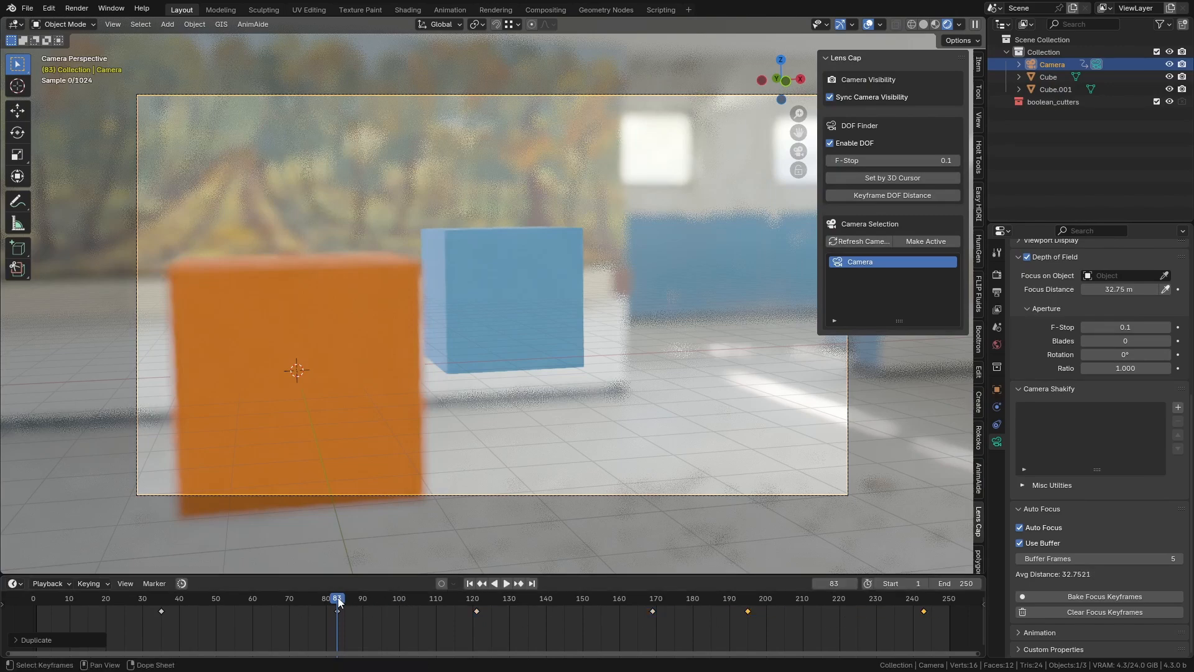
Step: Jump to a later frame to preview auto focus, then bake focus keyframes for frames 1–250
left_click(506, 583)
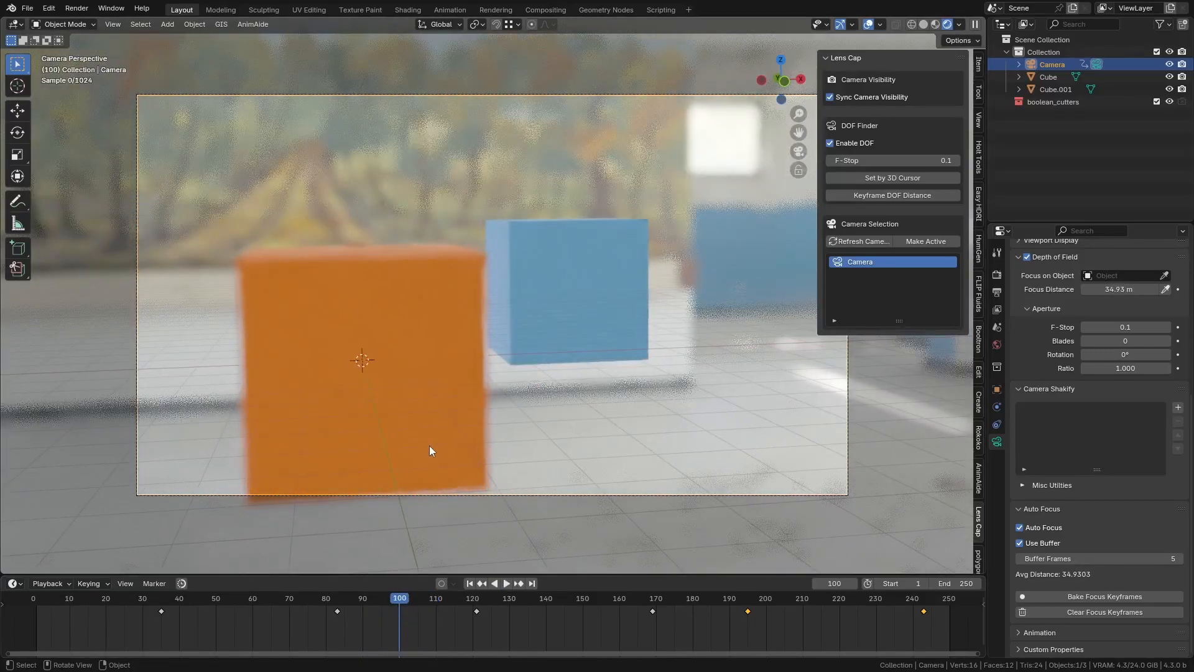
mouse_move(465, 479)
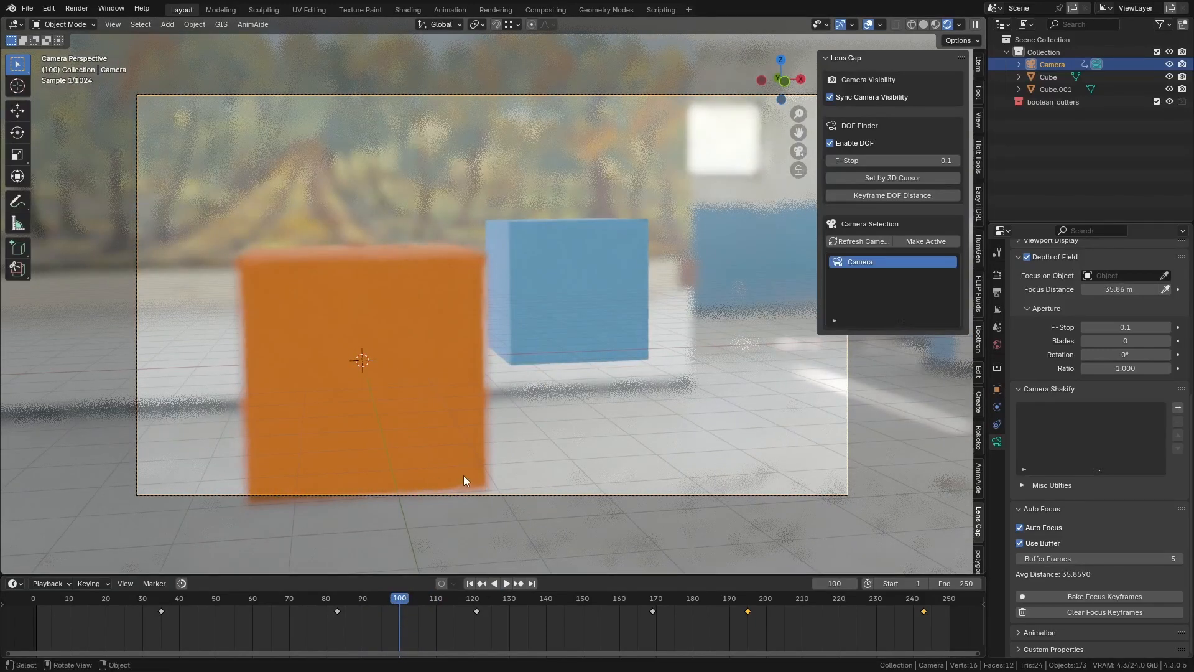
left_click(506, 583)
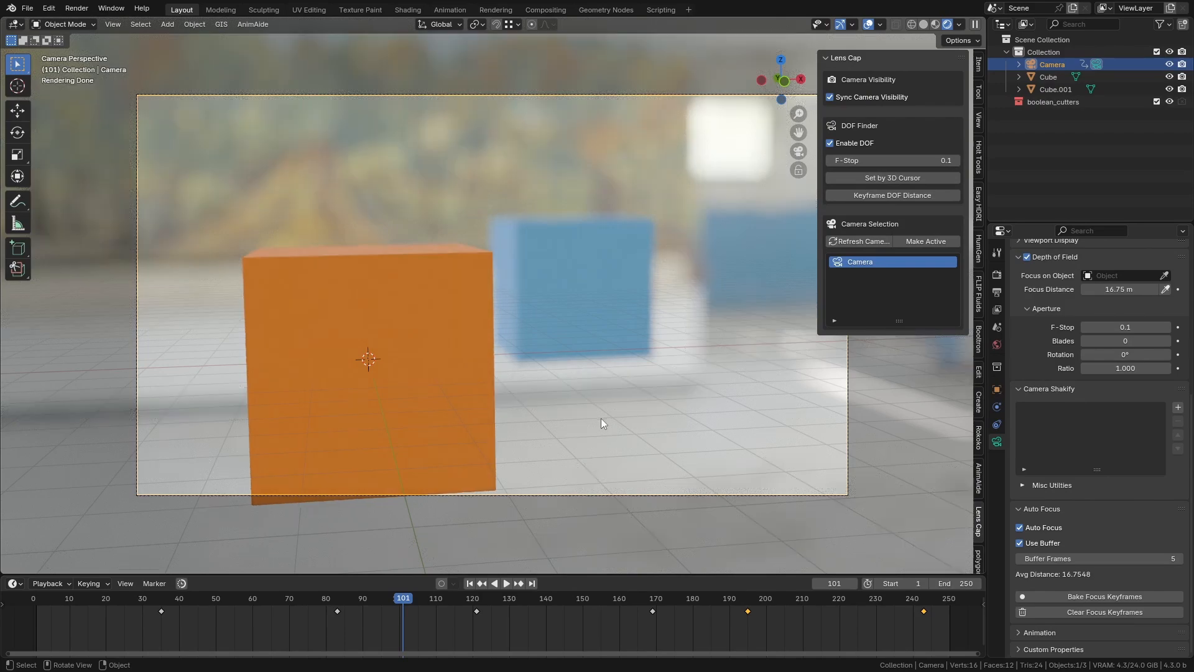
mouse_move(599, 424)
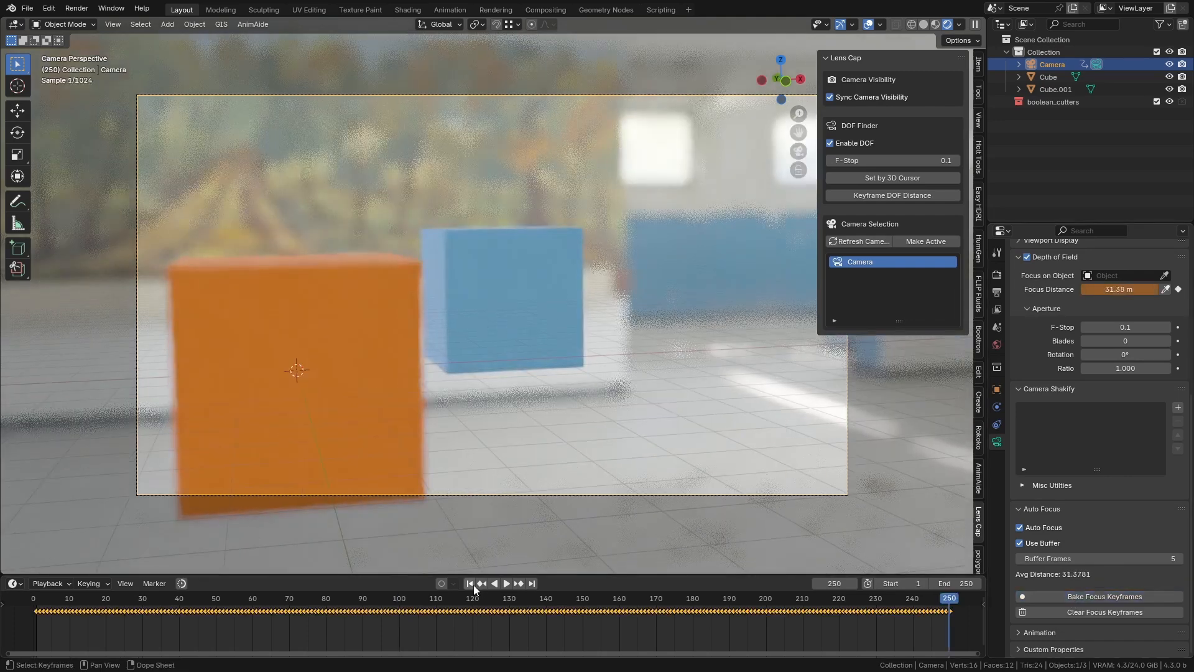
Step: Turn off Auto Focus, re-enable Depth of Field, and play then stop the animation
left_click(830, 143)
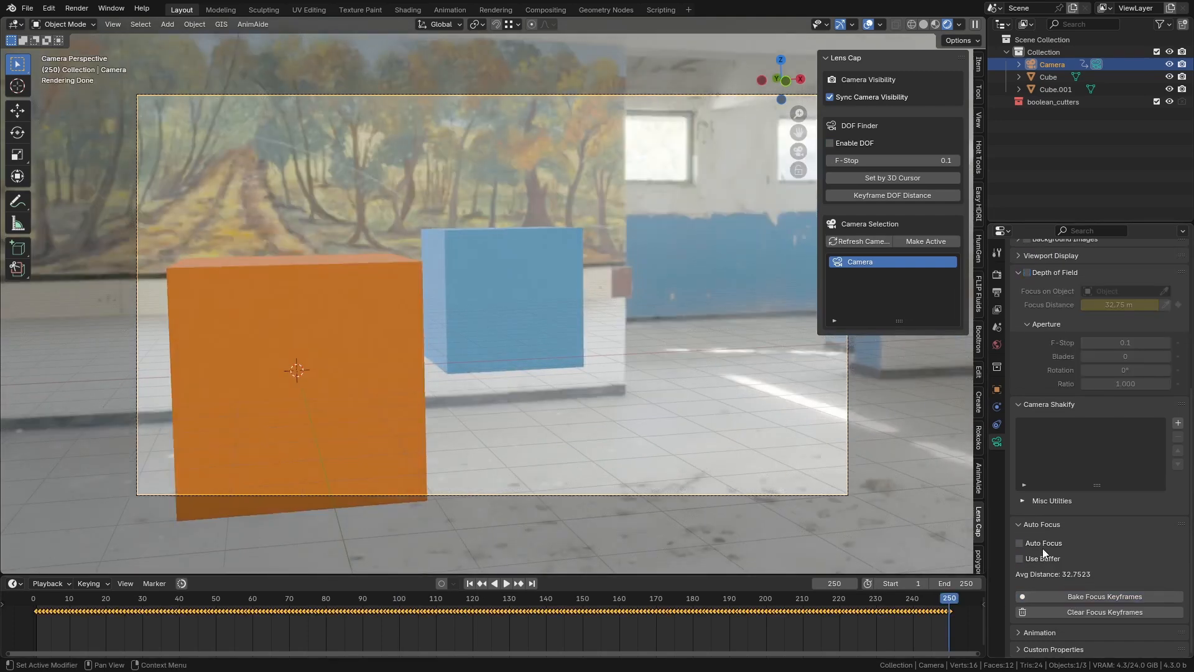
left_click(829, 142)
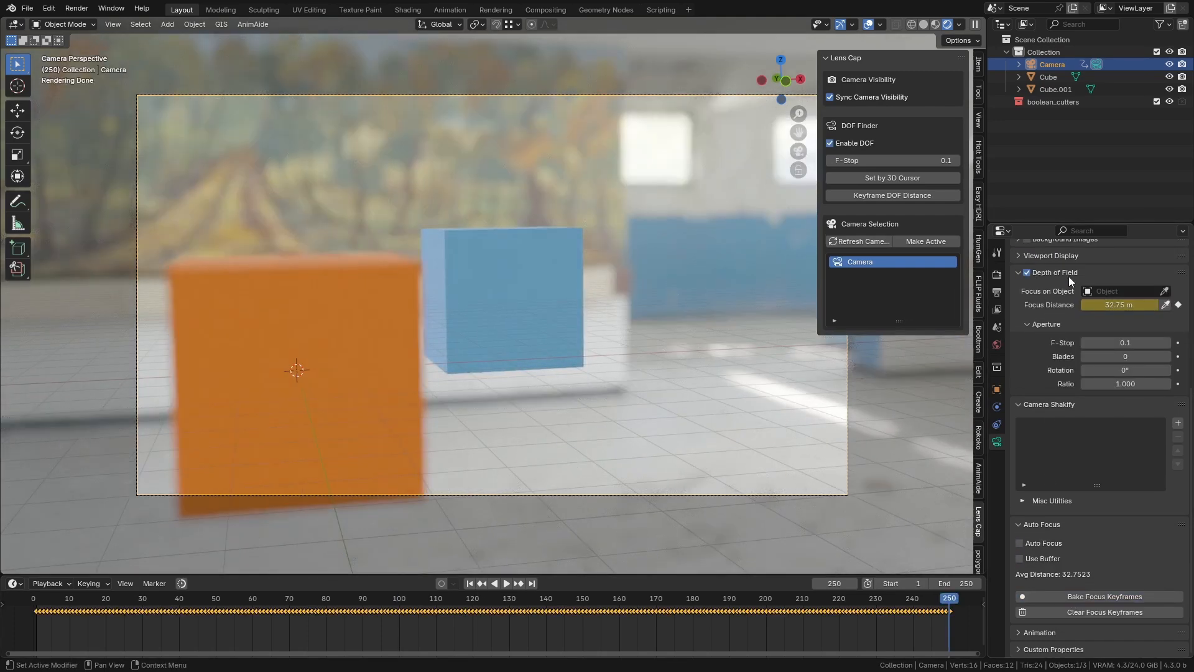
left_click(504, 583)
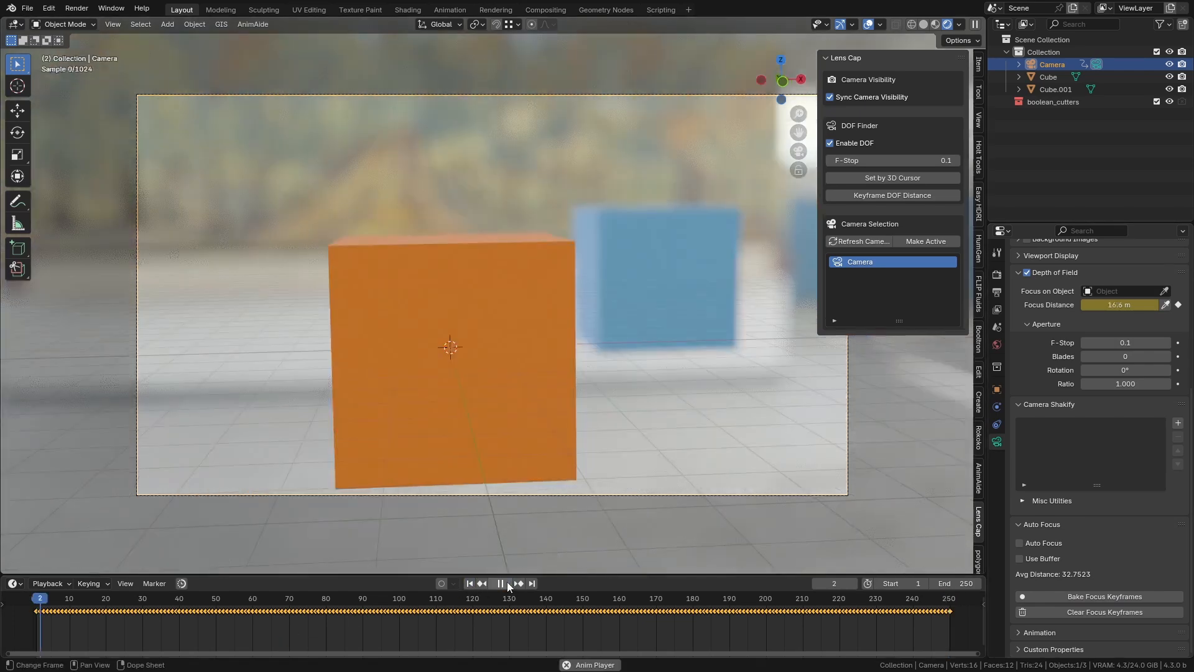
left_click(499, 584)
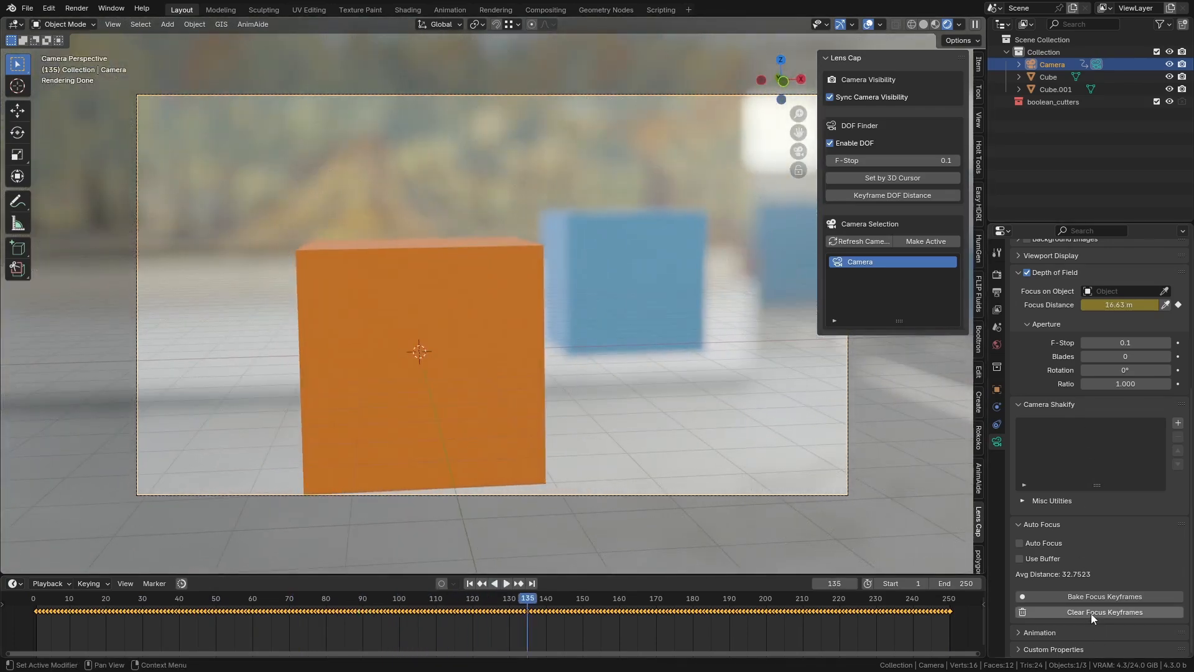
Step: Clear the baked focus keyframes, re-enable Auto Focus, and play then stop the animation
left_click(1104, 597)
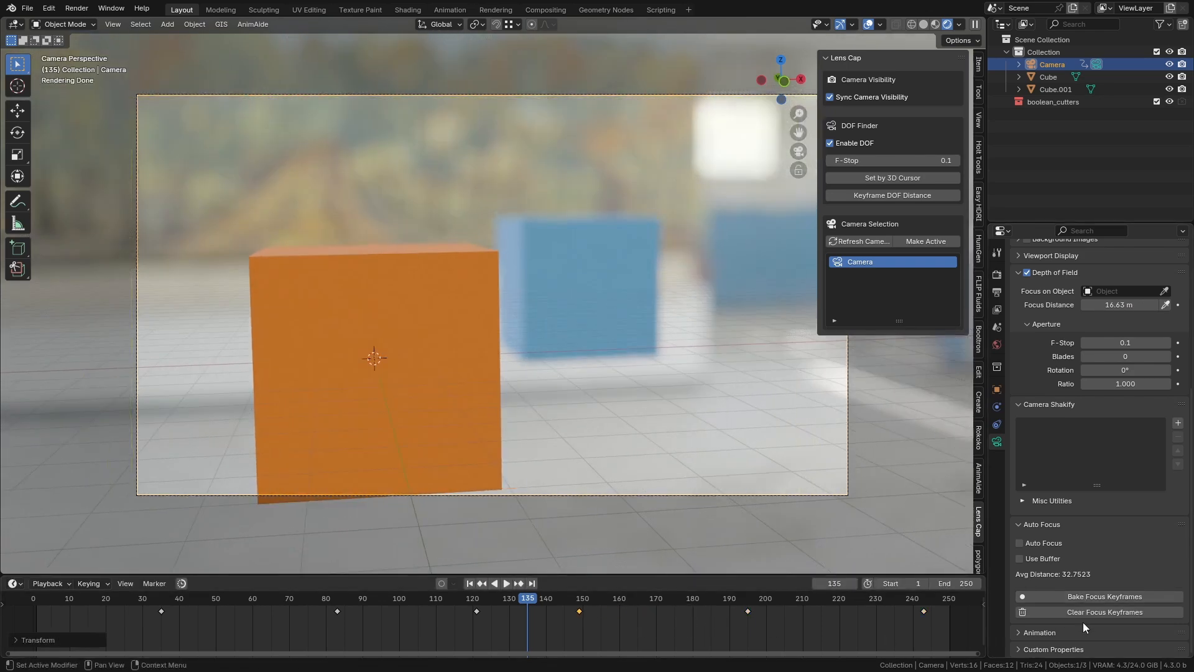
left_click(531, 583)
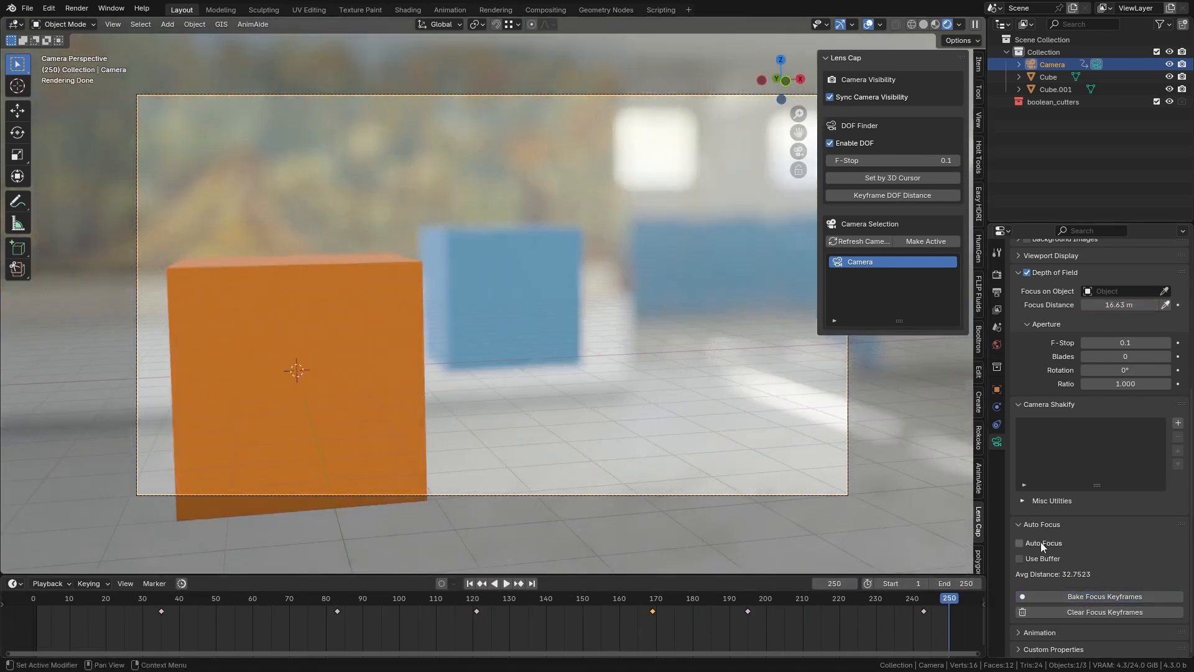
left_click(1020, 542)
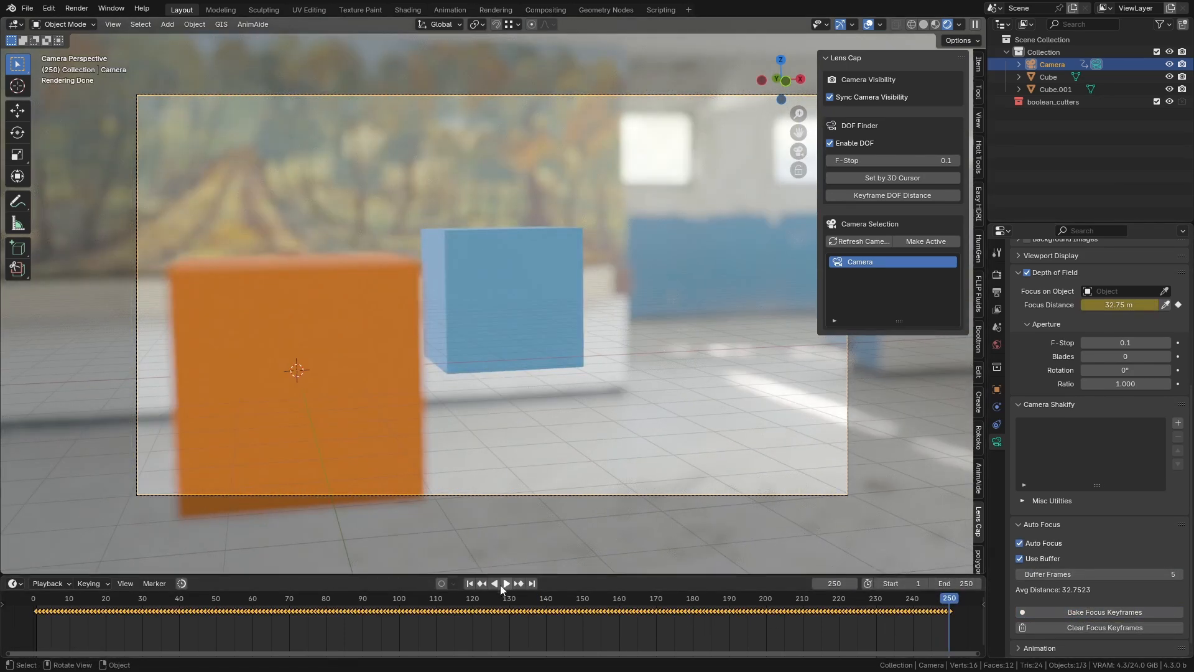
left_click(507, 583)
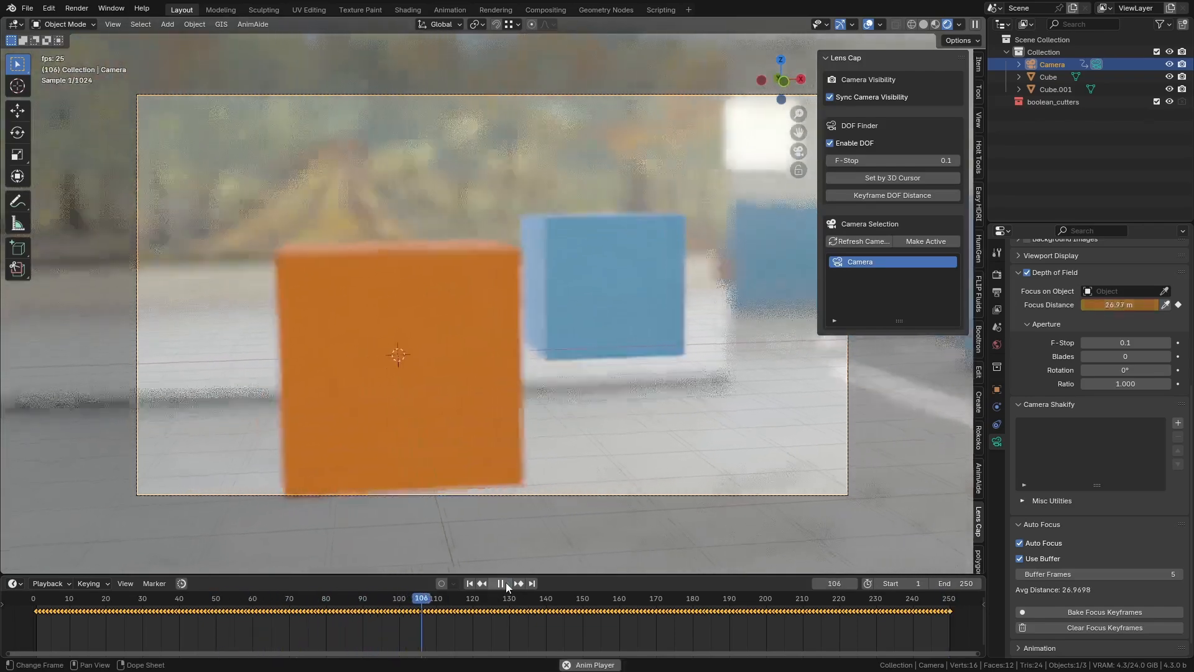
left_click(500, 583)
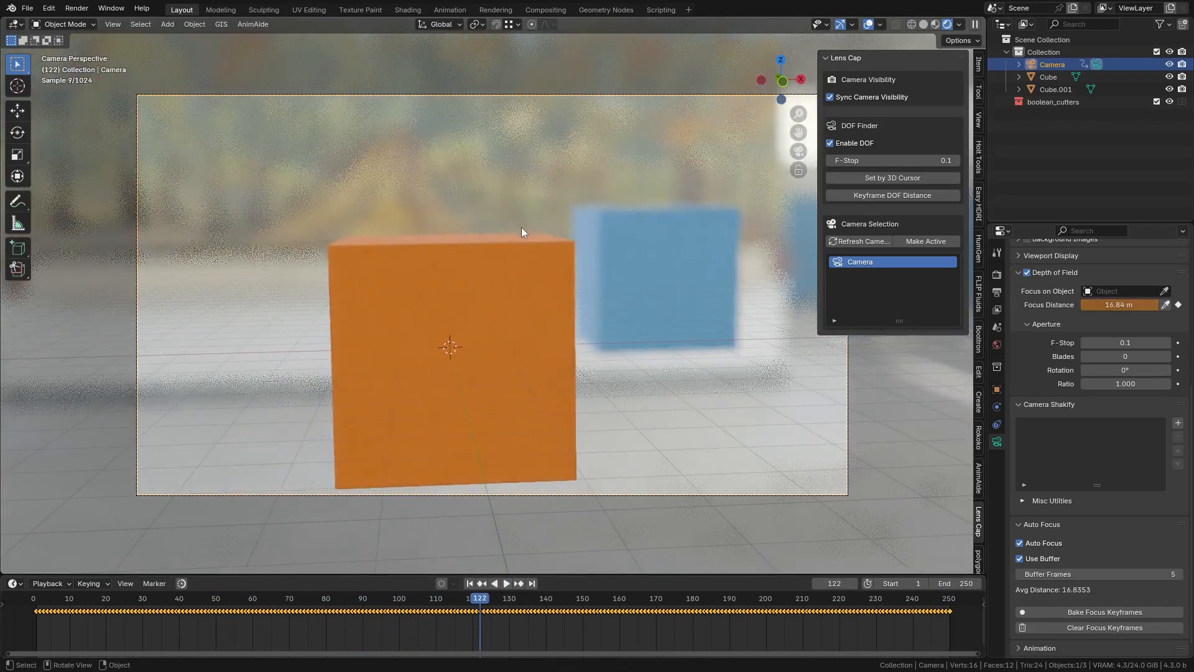